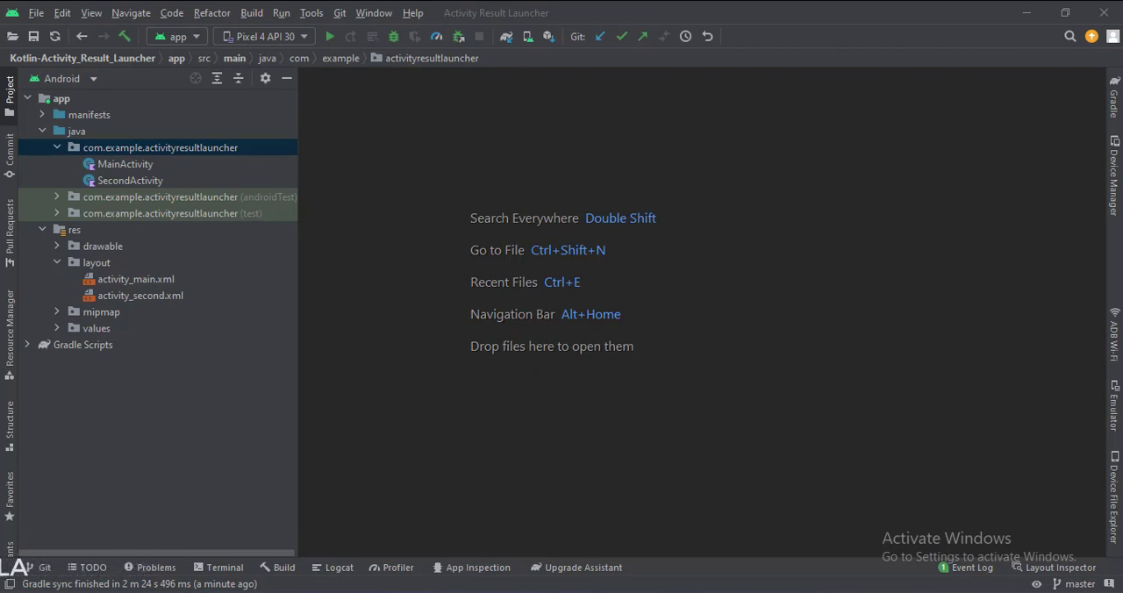
- Open activity_main.xml to show the 'Go to Second Activity' button layout
double_click(135, 279)
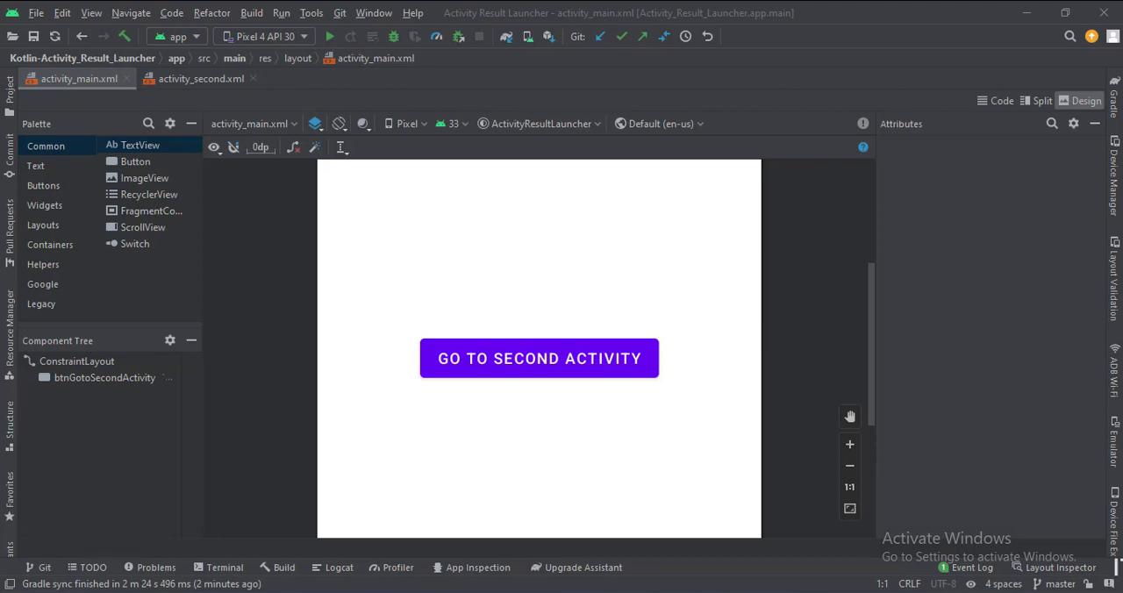
left_click(200, 78)
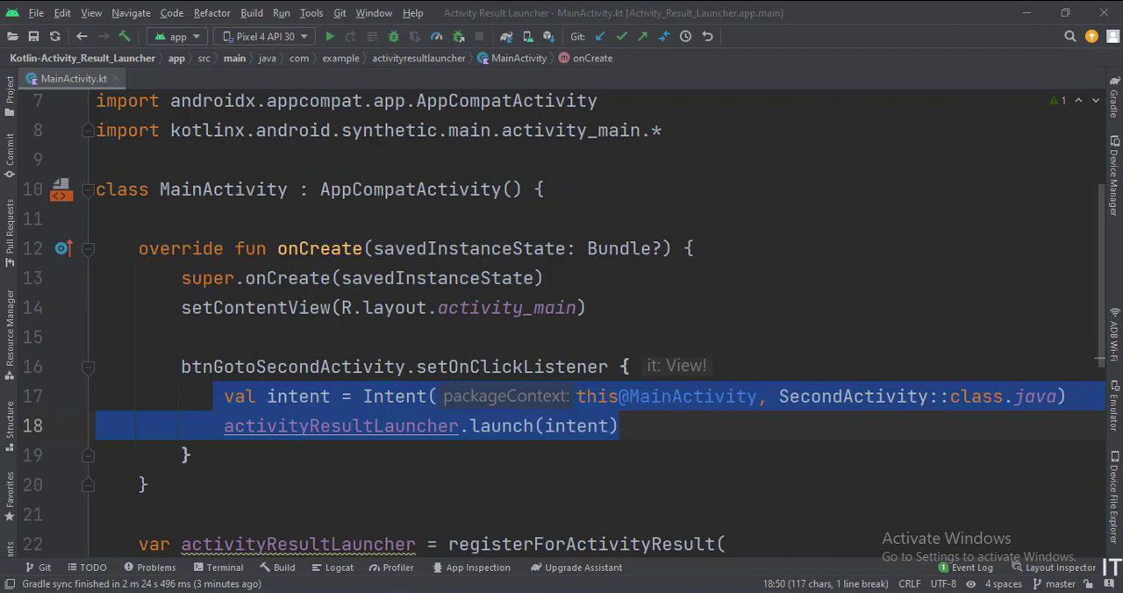
- Scroll through MainActivity.kt to the button's activityResultLauncher.launch(intent) click listener
scroll("down", 3)
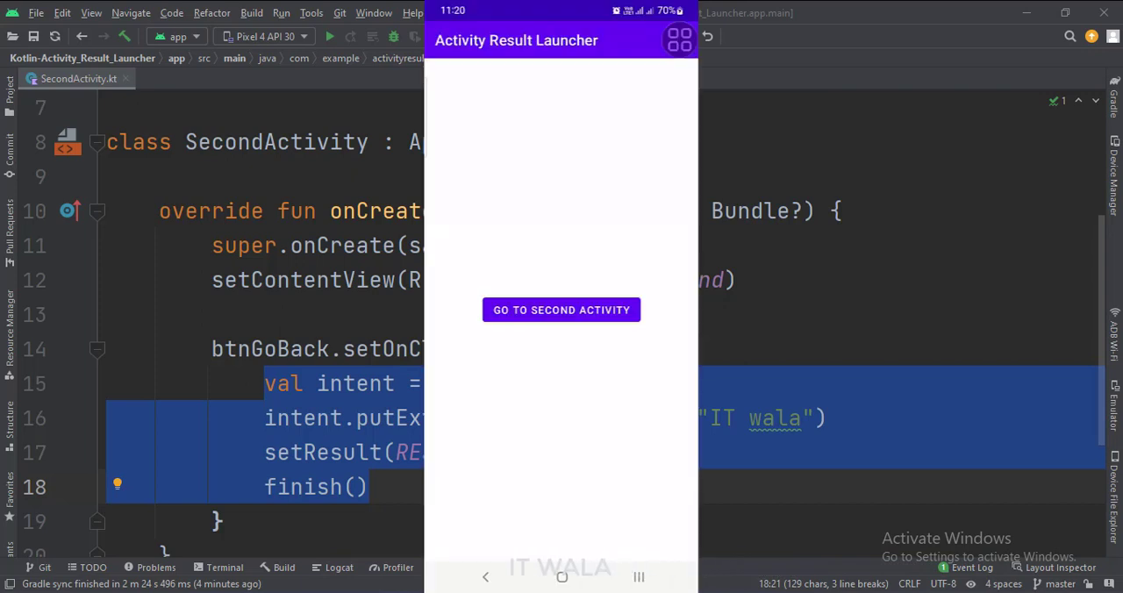
- Go to the second activity and back three times, each return showing the 'IT wala' toast
left_click(560, 310)
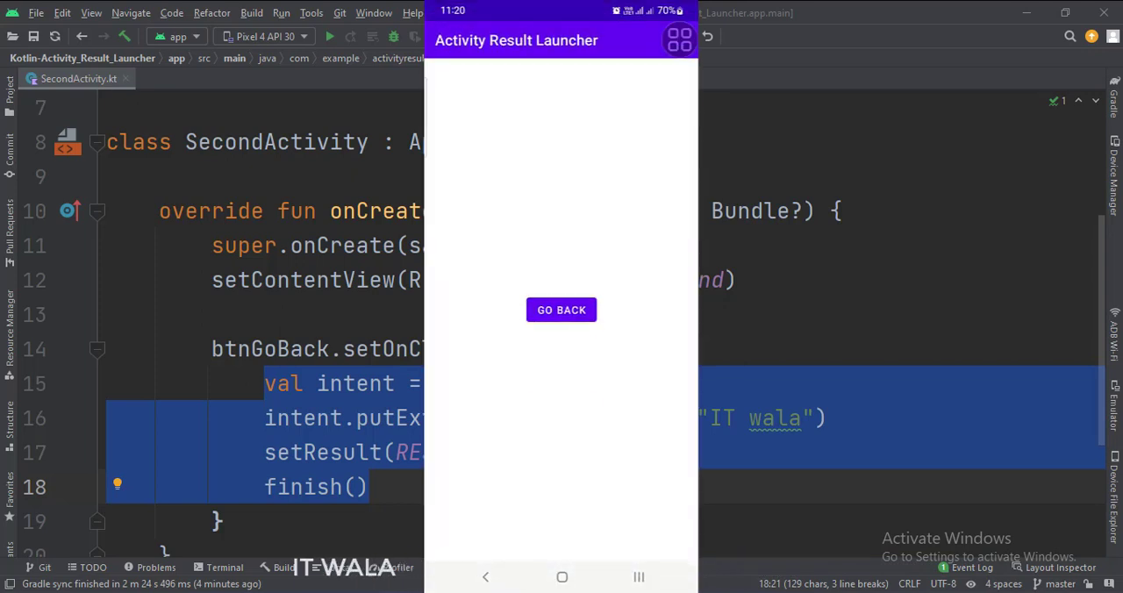
left_click(561, 309)
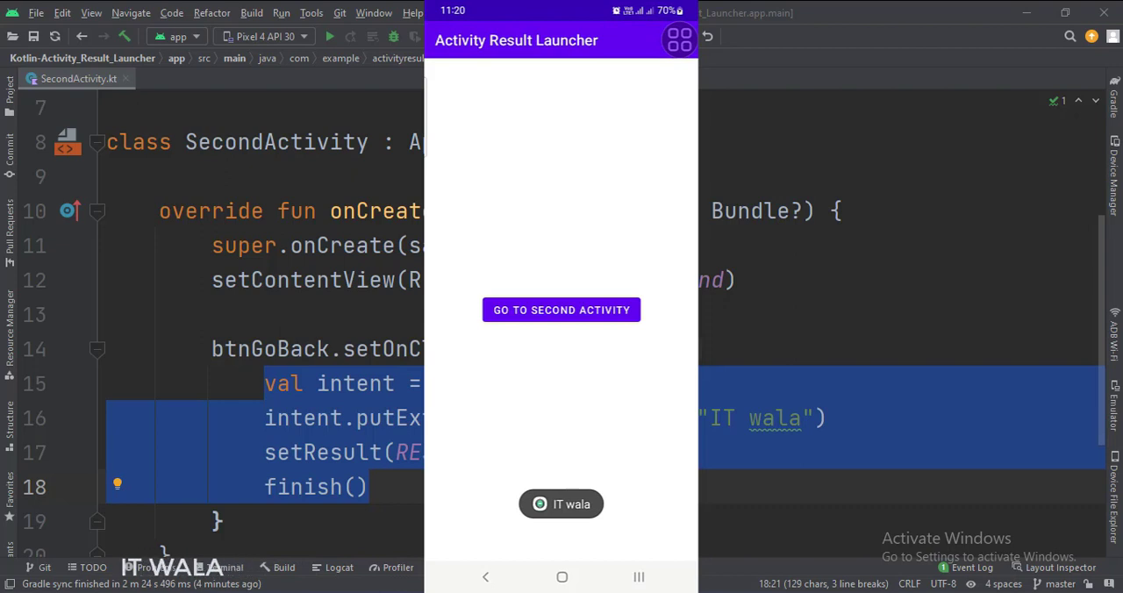
left_click(562, 309)
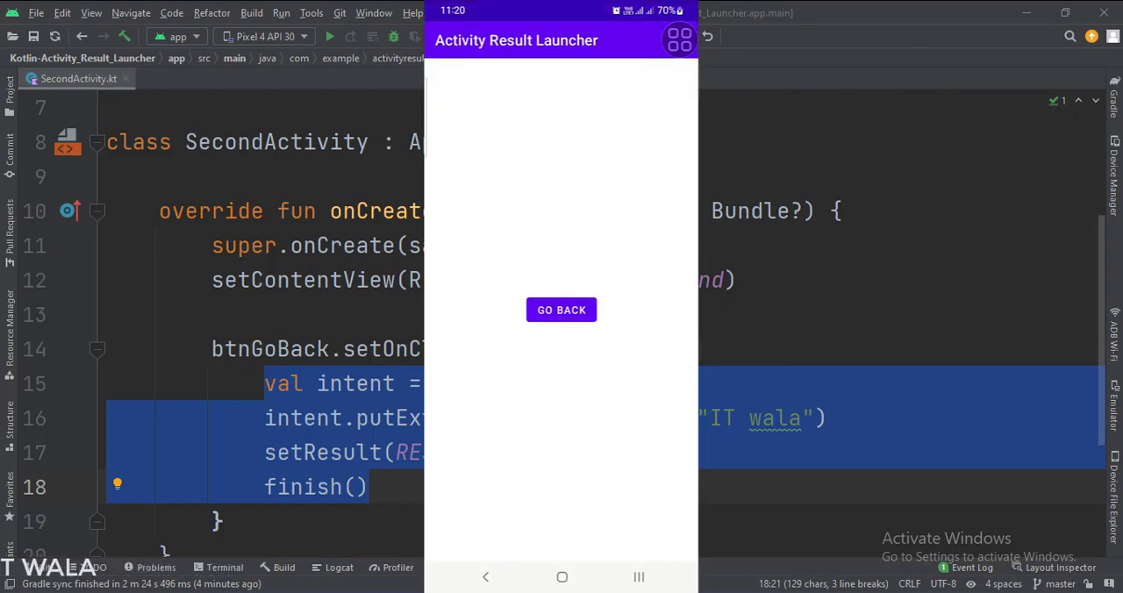
left_click(560, 309)
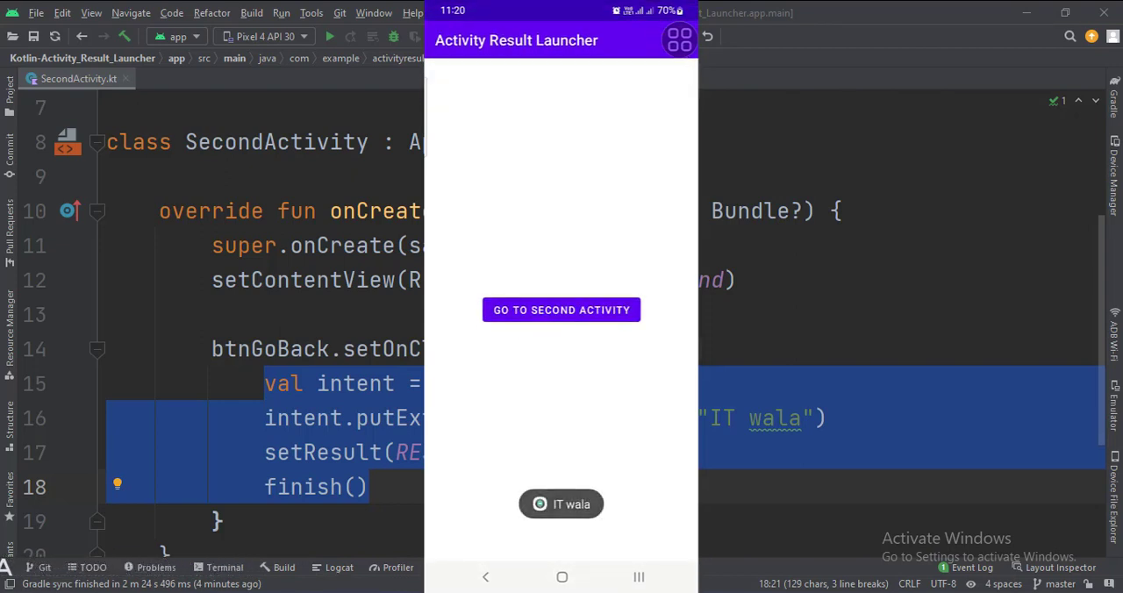
left_click(560, 309)
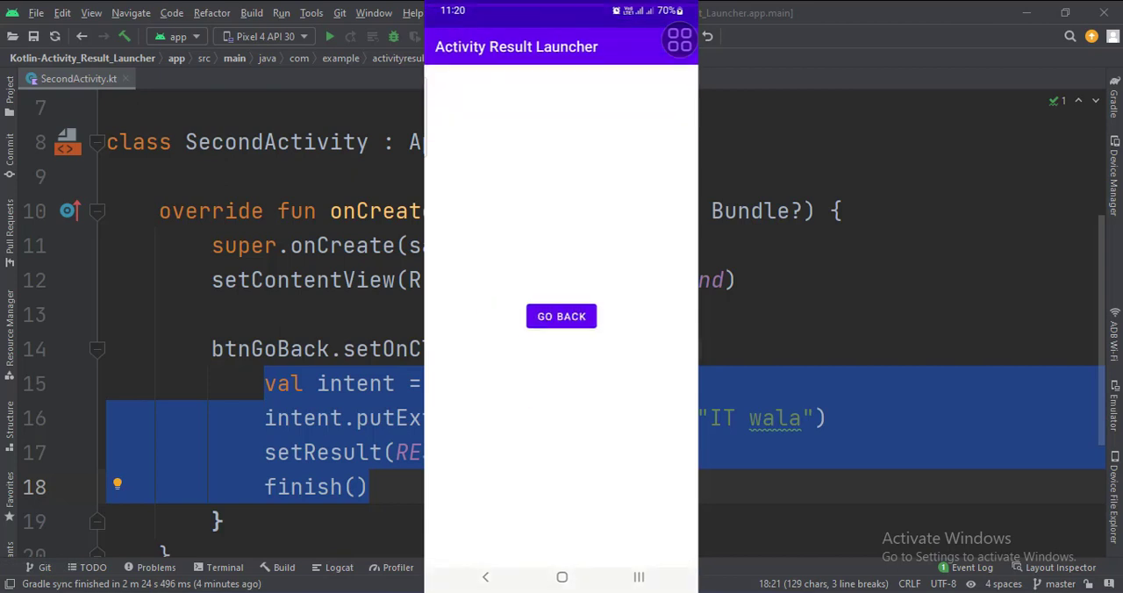
left_click(560, 316)
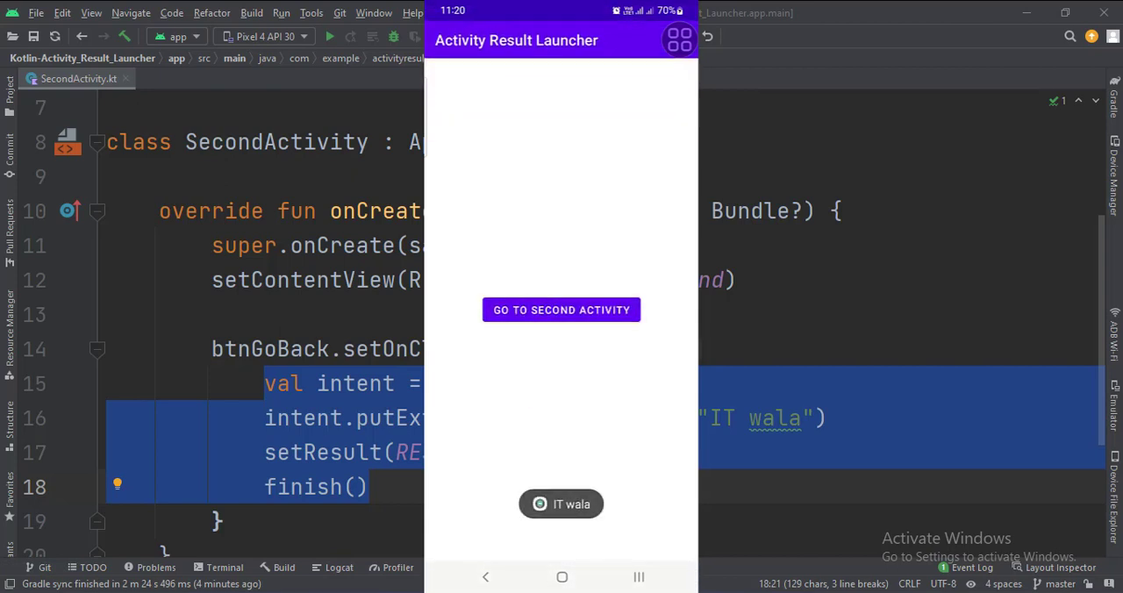